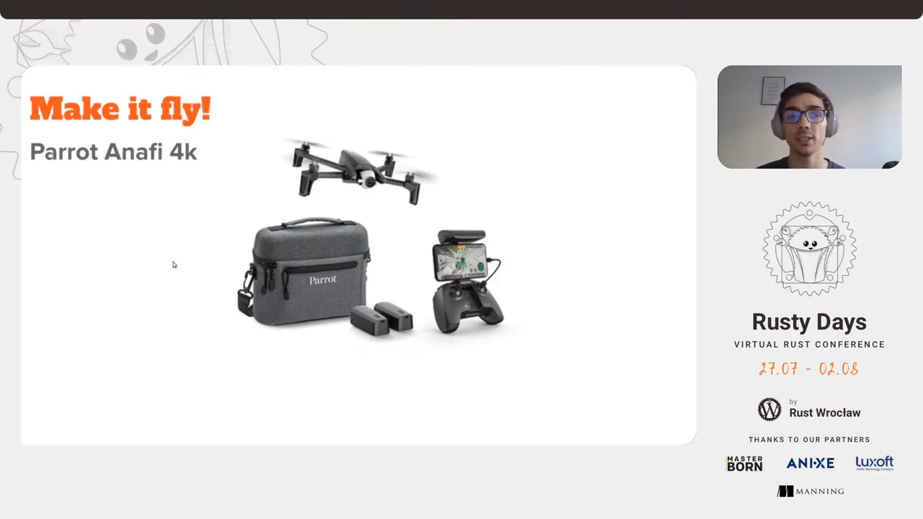
mouse_move(110, 251)
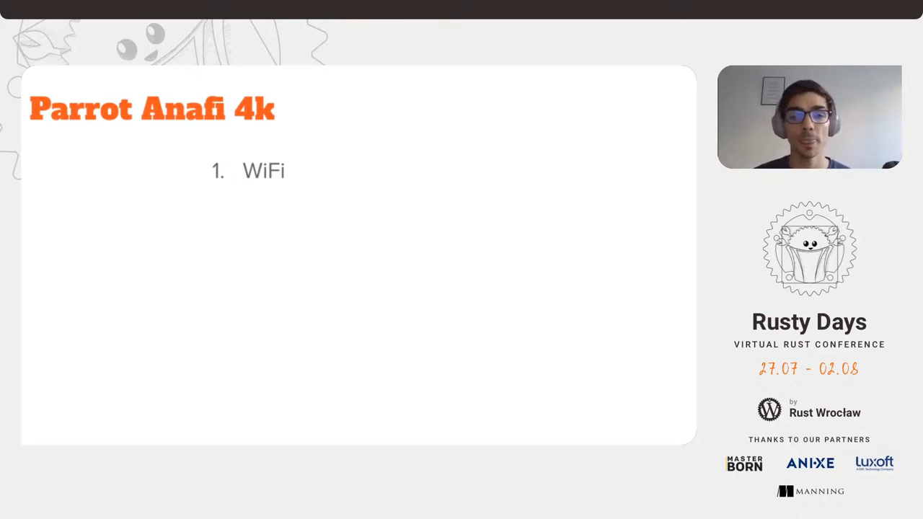
Advance through the handshake, PING/PONG, Listener and Listener Logs slides to the demo
key("Right")
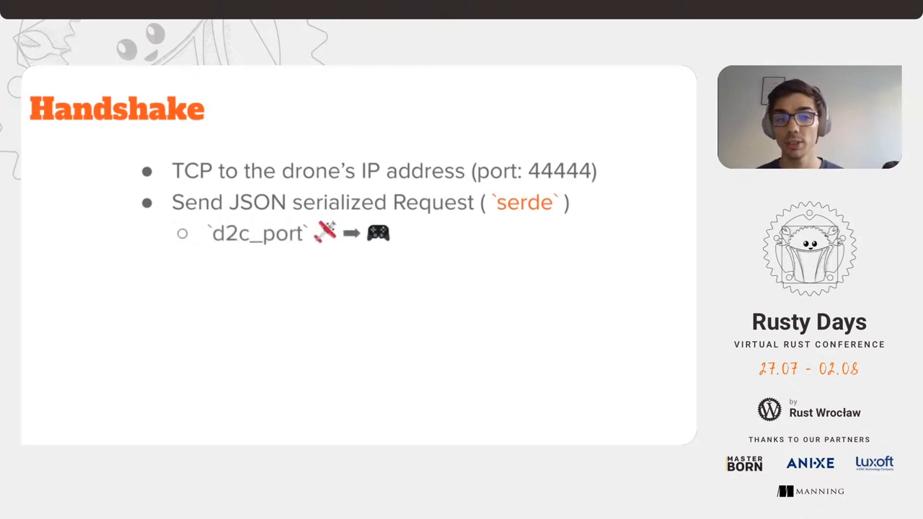
key("right")
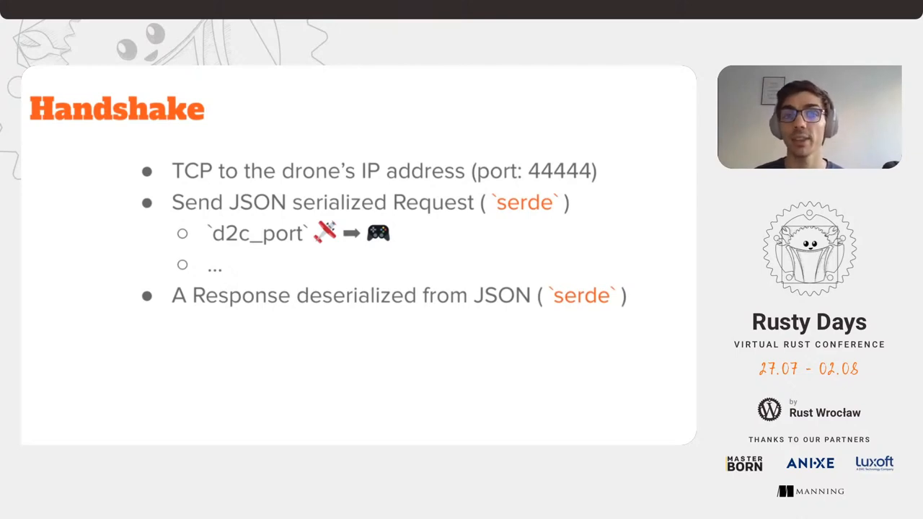
key("Right")
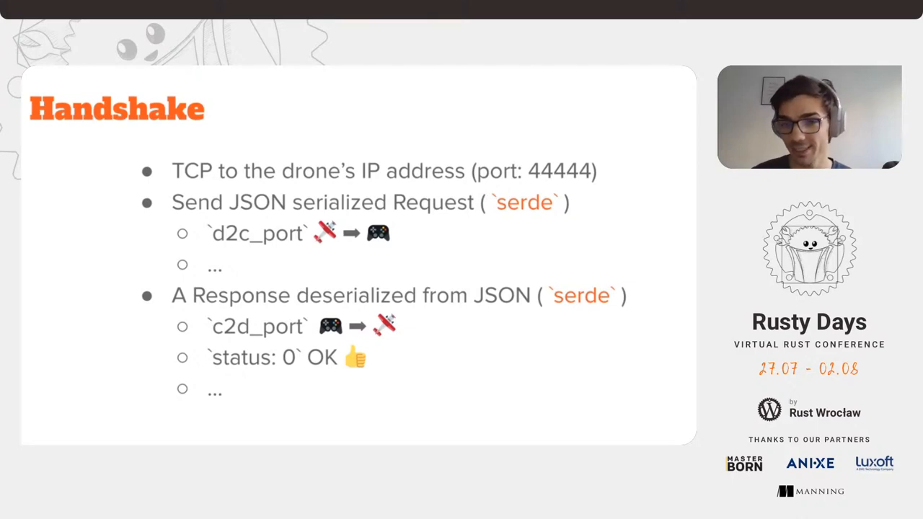
key("Right")
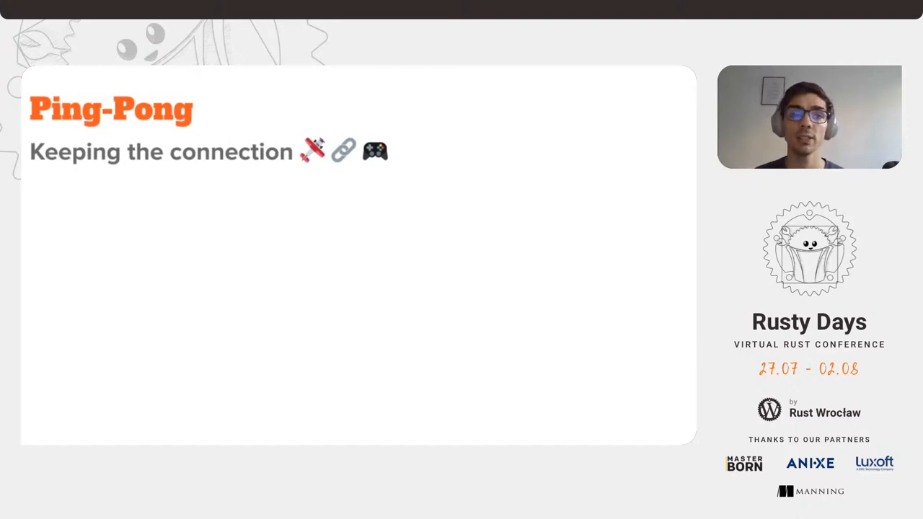
key("Right")
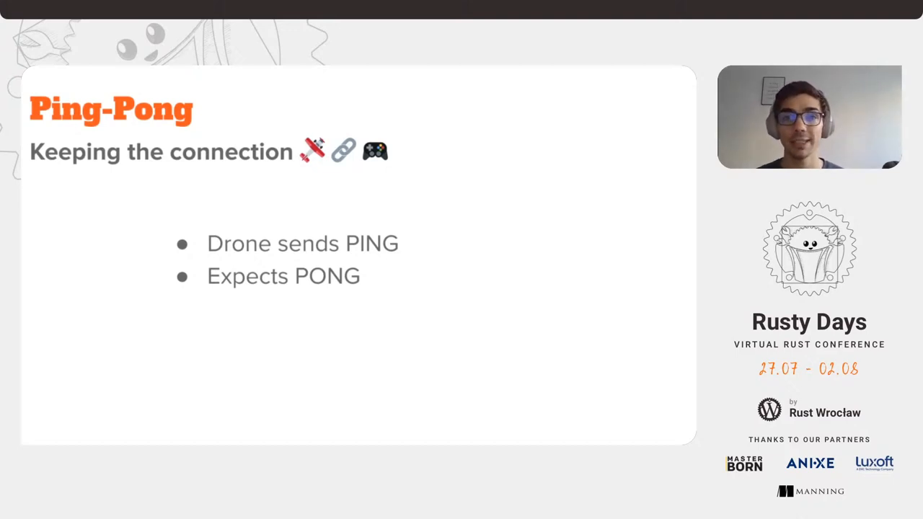
key("Right")
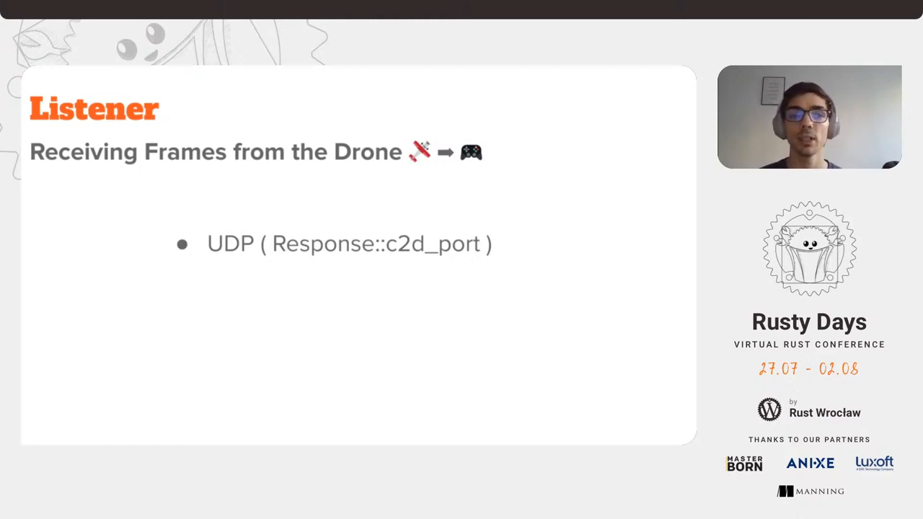
key("Right")
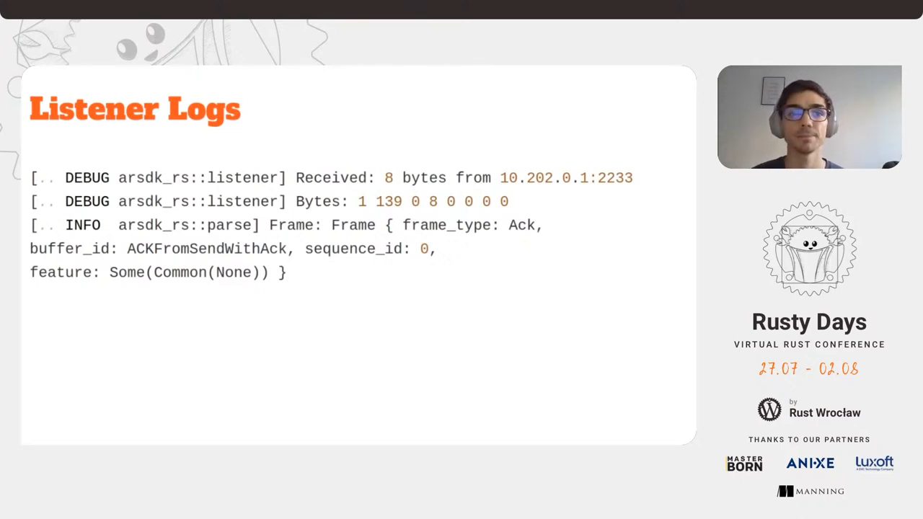
key("Right")
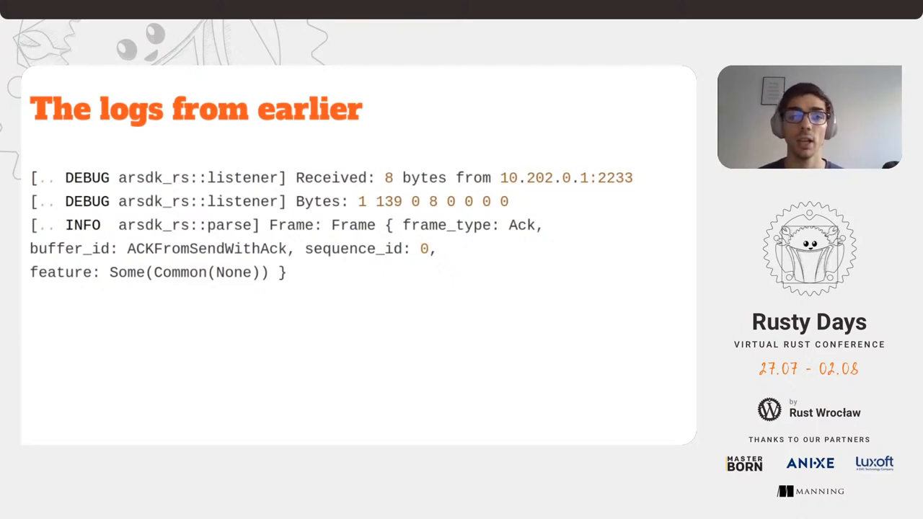
key("Right")
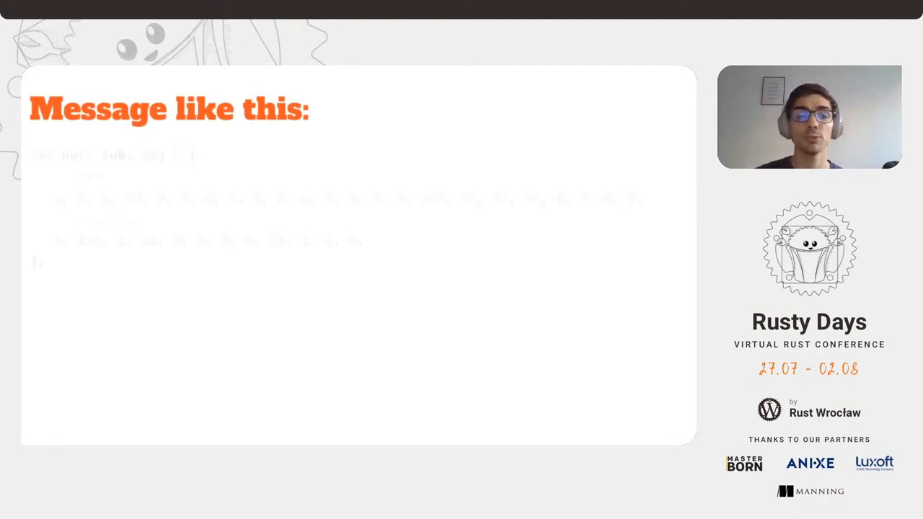
key("Right")
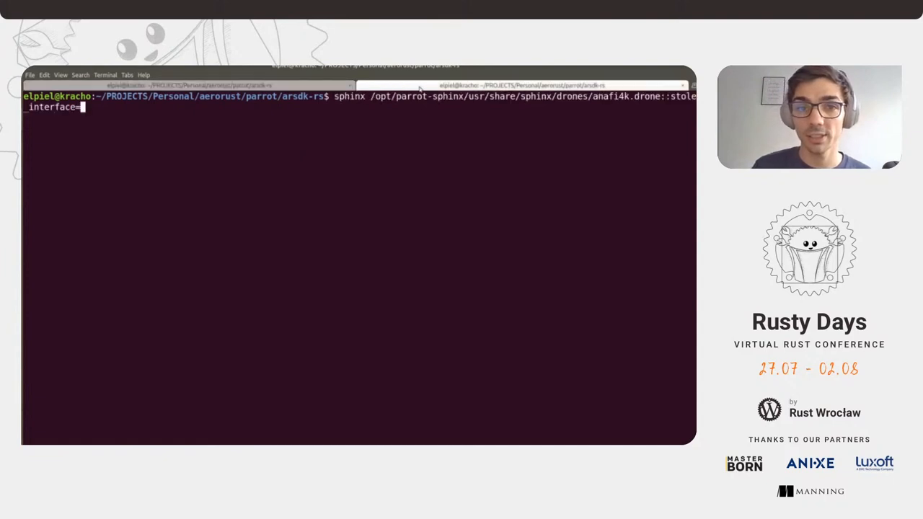
mouse_move(363, 126)
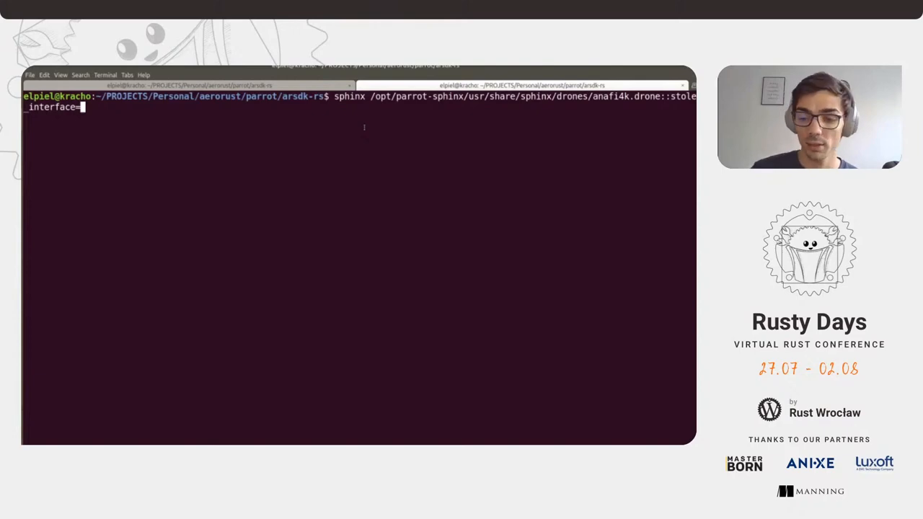
Launch the Anafi 4K simulation and play its network video stream in VLC
key("Return")
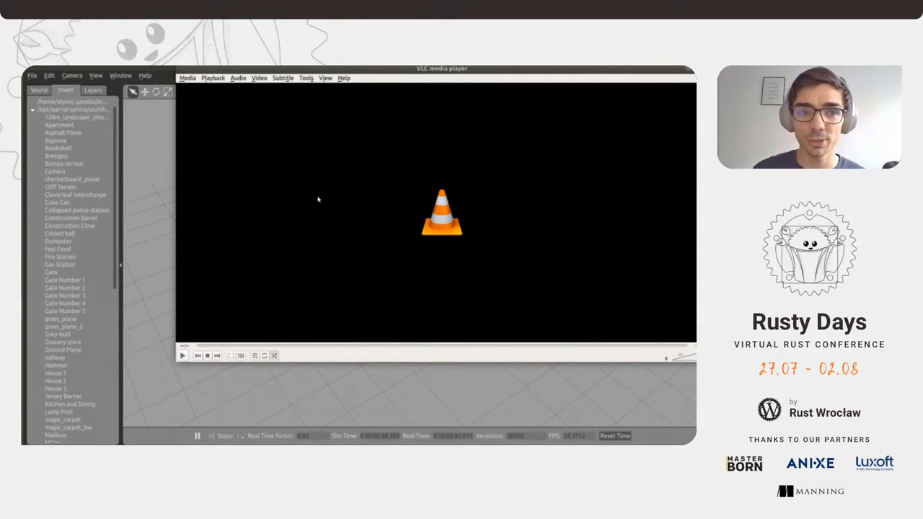
left_click(187, 78)
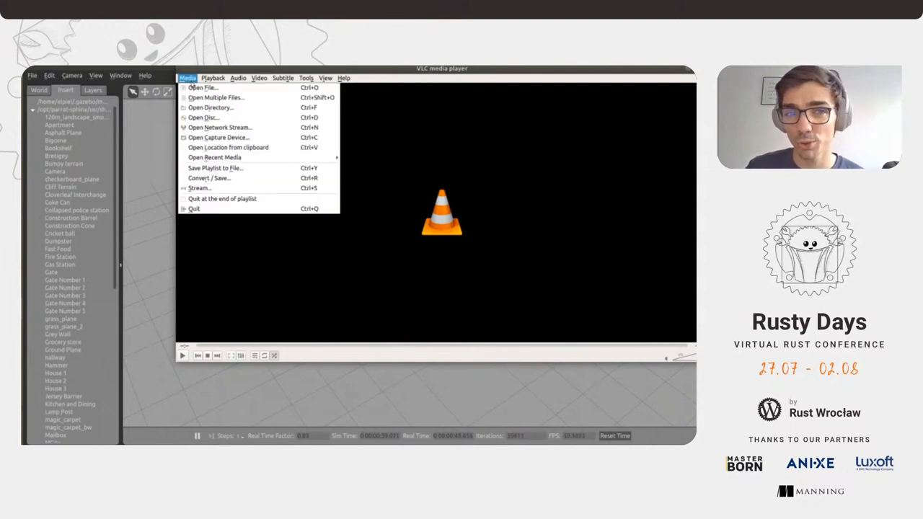
left_click(222, 127)
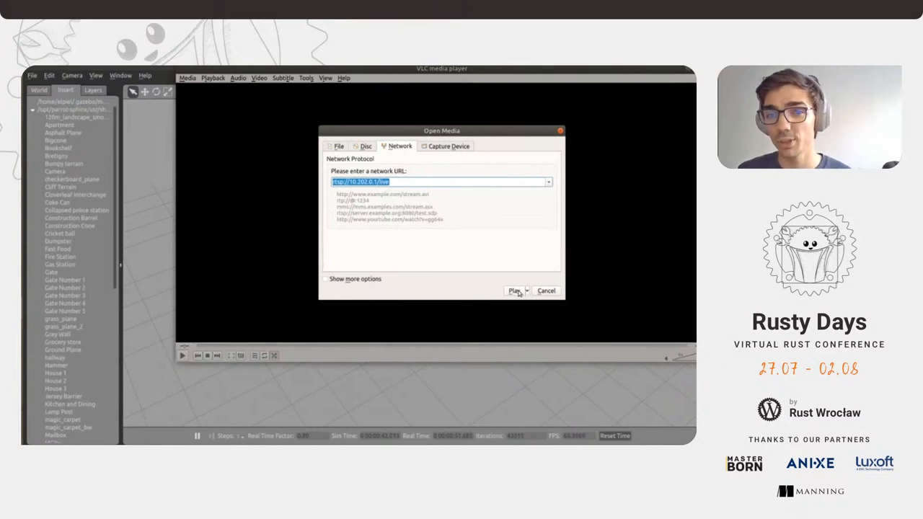
left_click(512, 292)
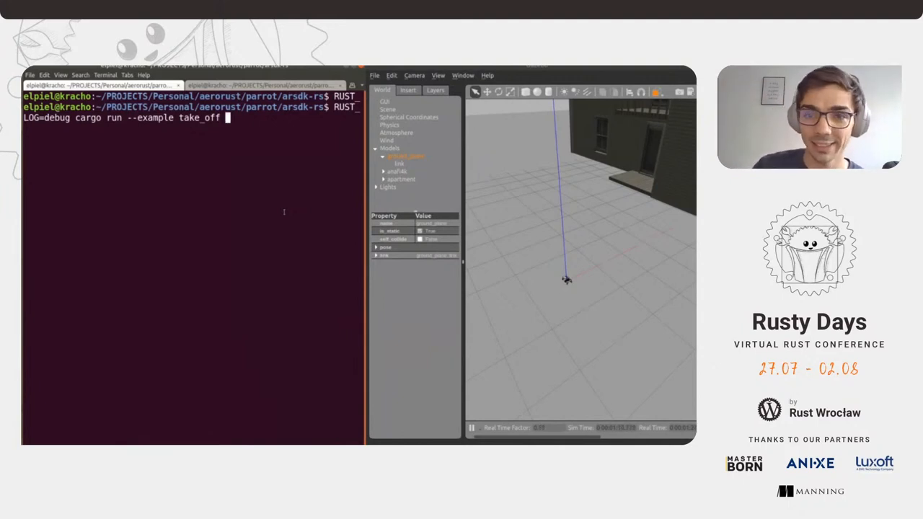
Run LOG=debug cargo run --example take_off so the drone lifts off with debug frame logs
key("Return")
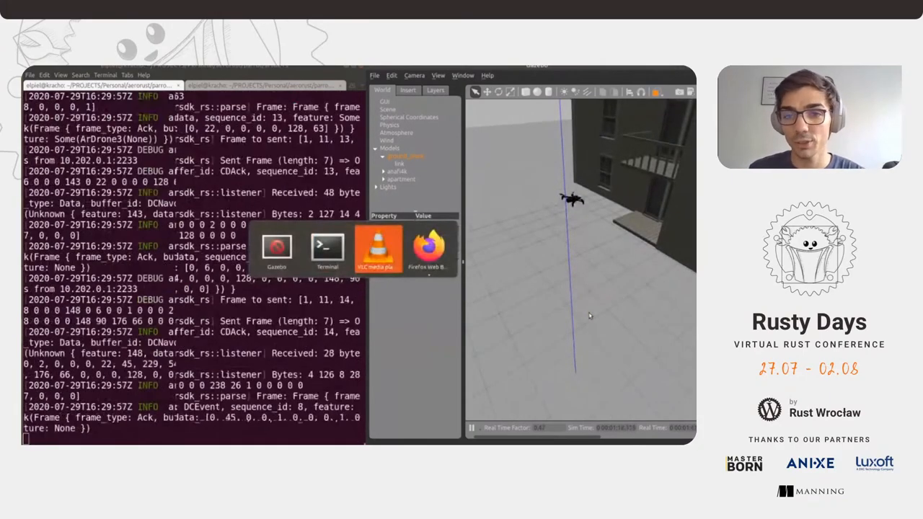
left_click(377, 248)
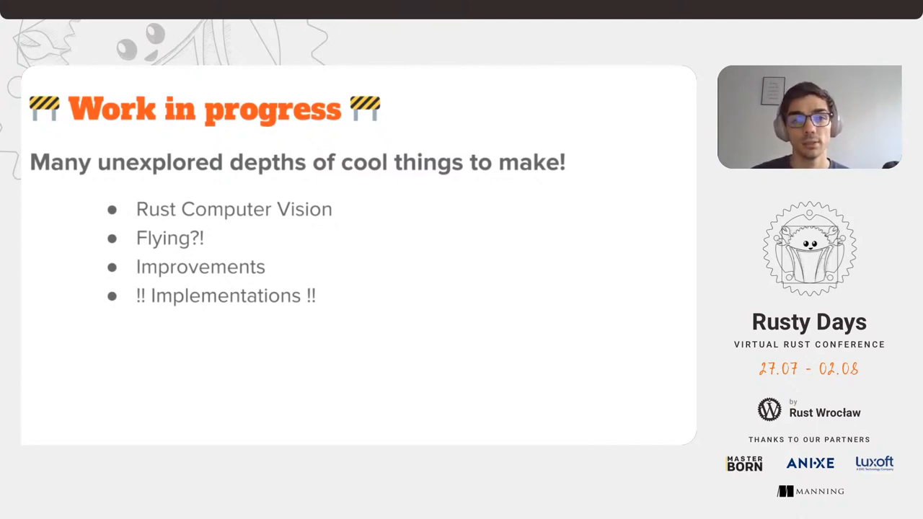
Advance to the Thank you slide with the AeroRust, arsdk-rs, Parrot Developer and PyParrot links
key("Right")
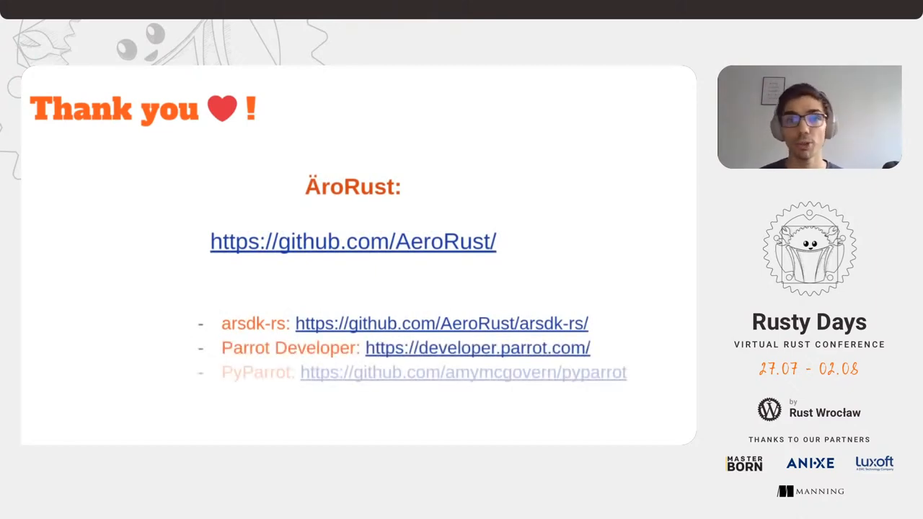
key("Right")
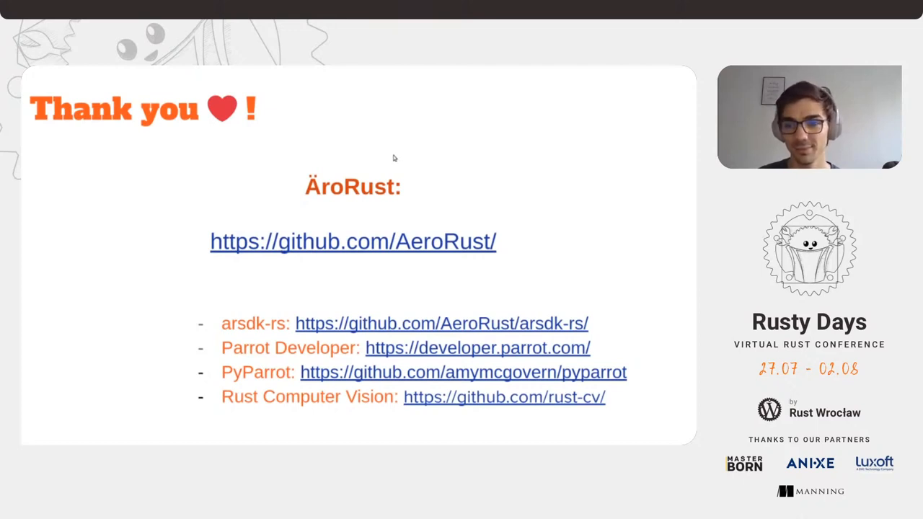
mouse_move(446, 147)
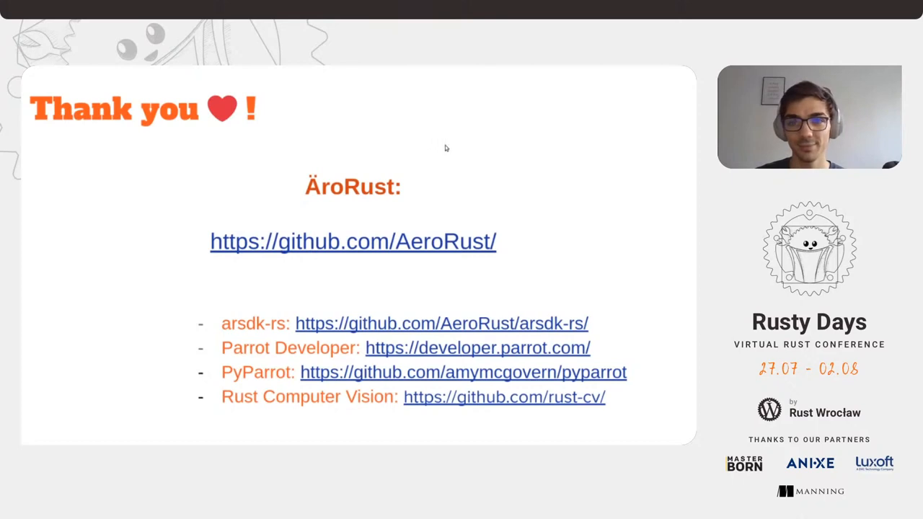
mouse_move(516, 118)
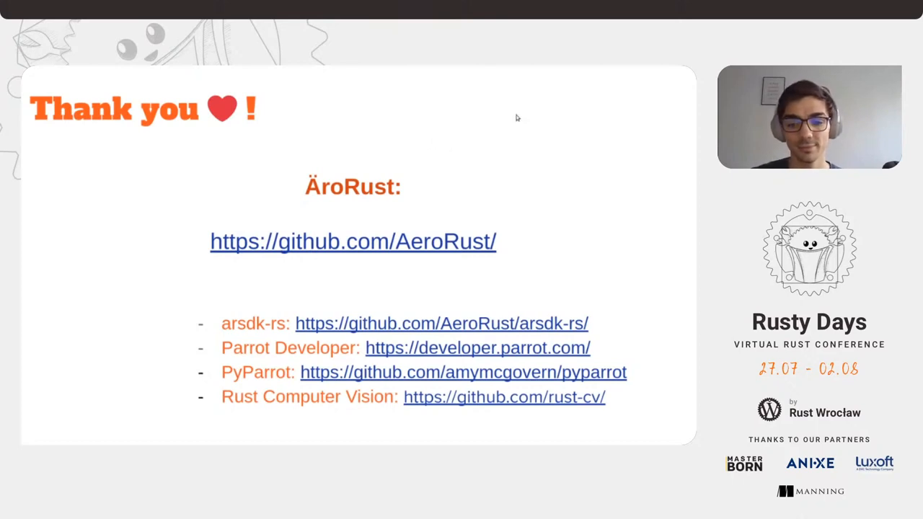